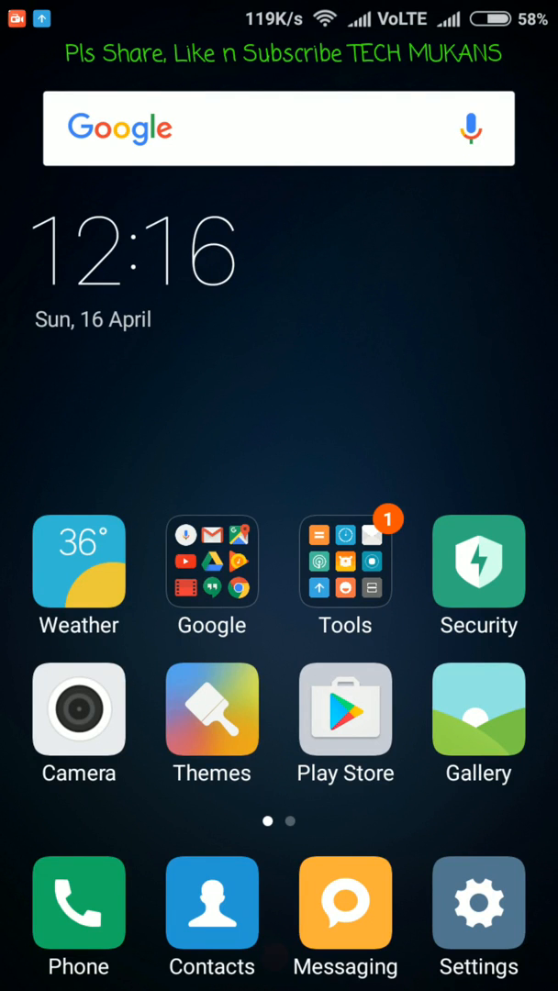
# Step: Open the phone's settings from the MIUI home screen and look around
pyautogui.click(272, 956)
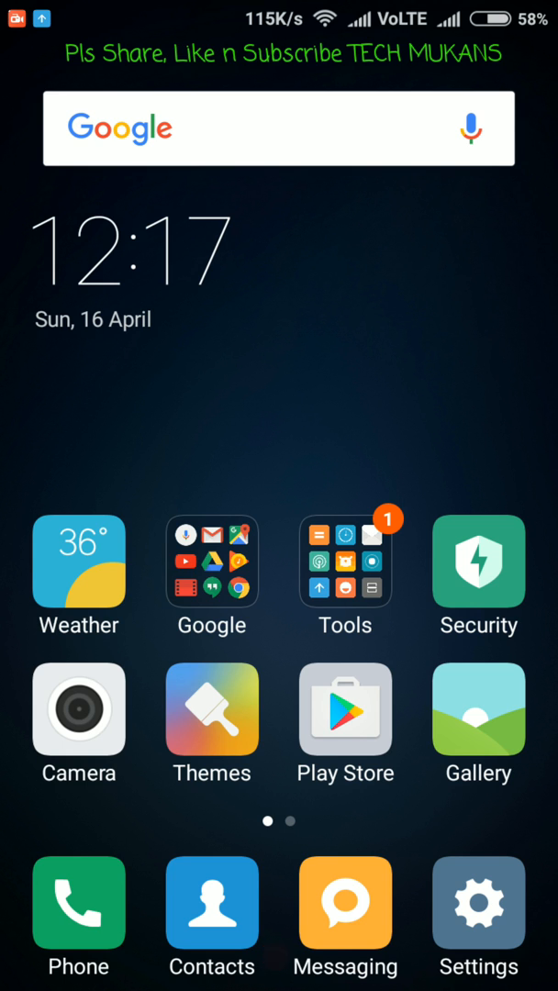
pyautogui.click(478, 902)
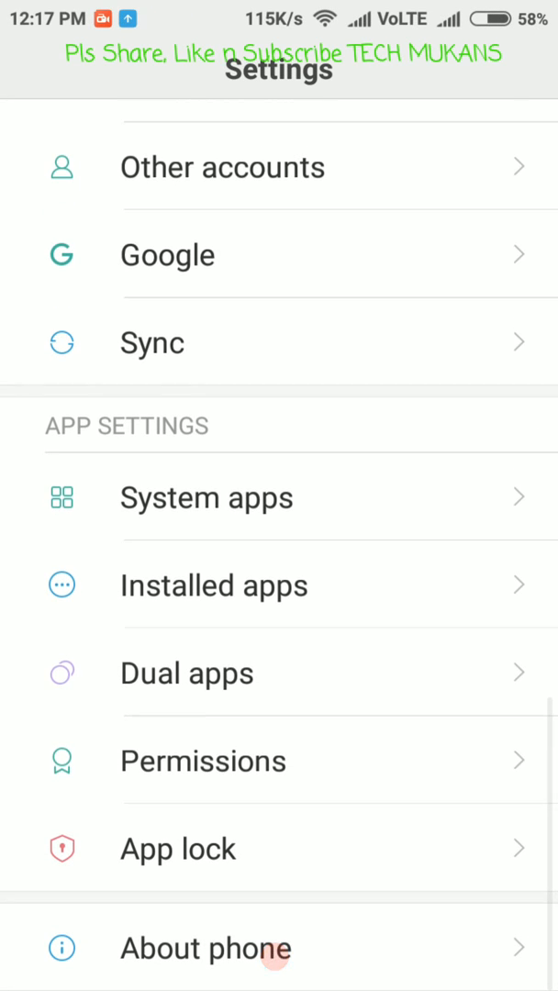
pyautogui.click(207, 948)
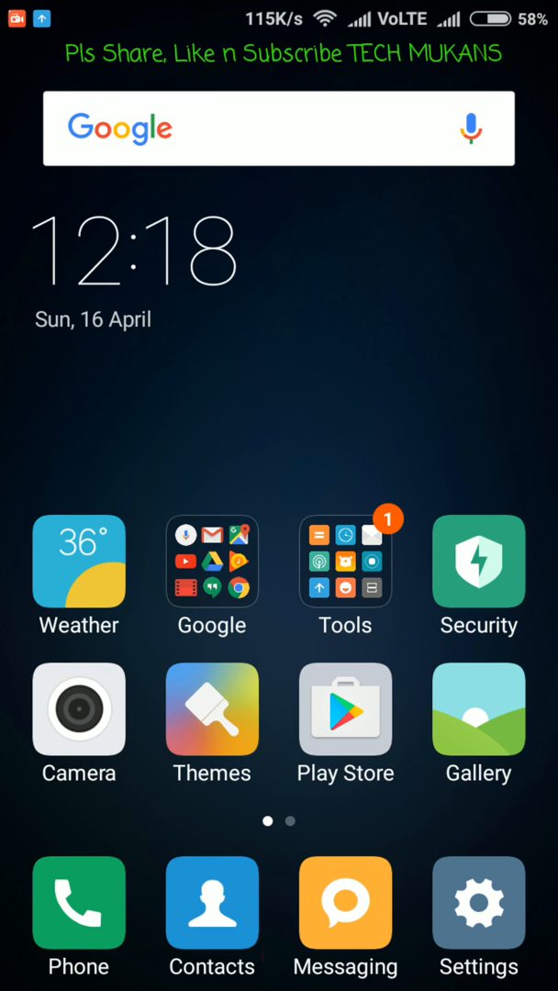
pyautogui.click(345, 559)
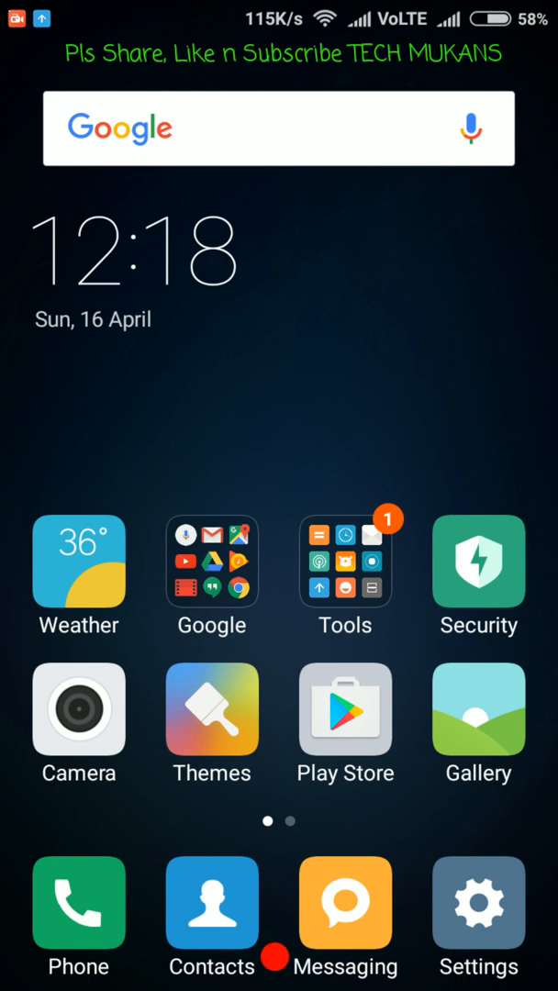
# Step: Open and close the Tools folder on the home screen
pyautogui.click(211, 568)
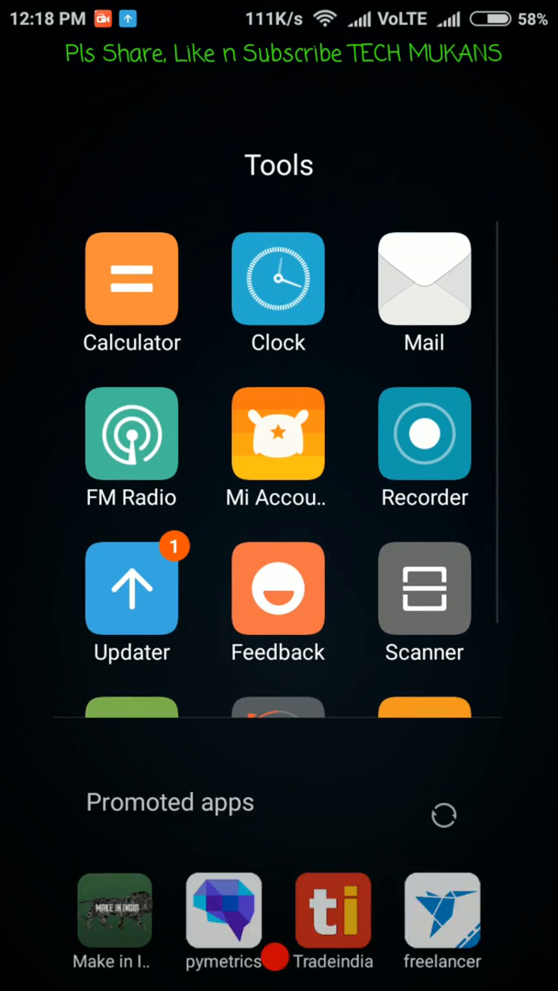
pyautogui.click(443, 814)
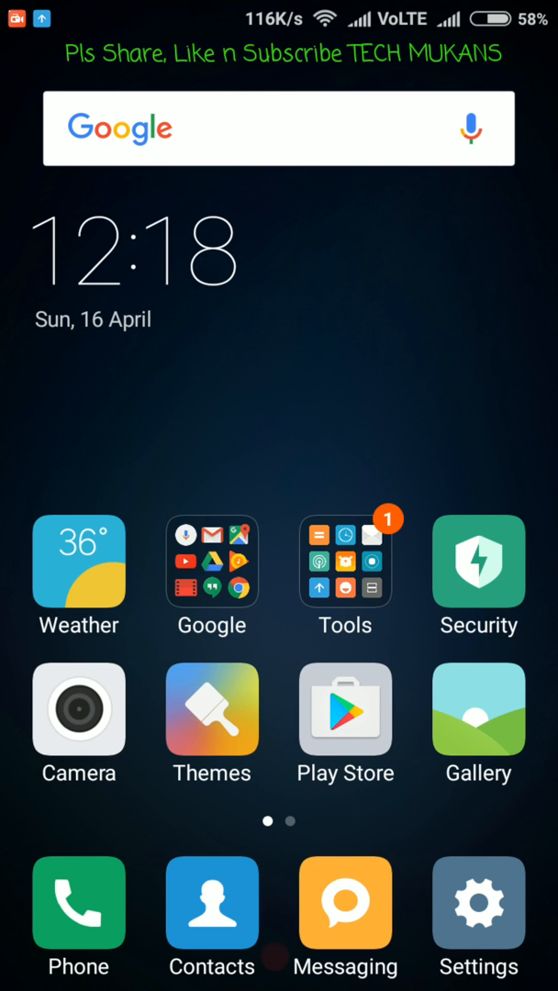
pyautogui.click(212, 561)
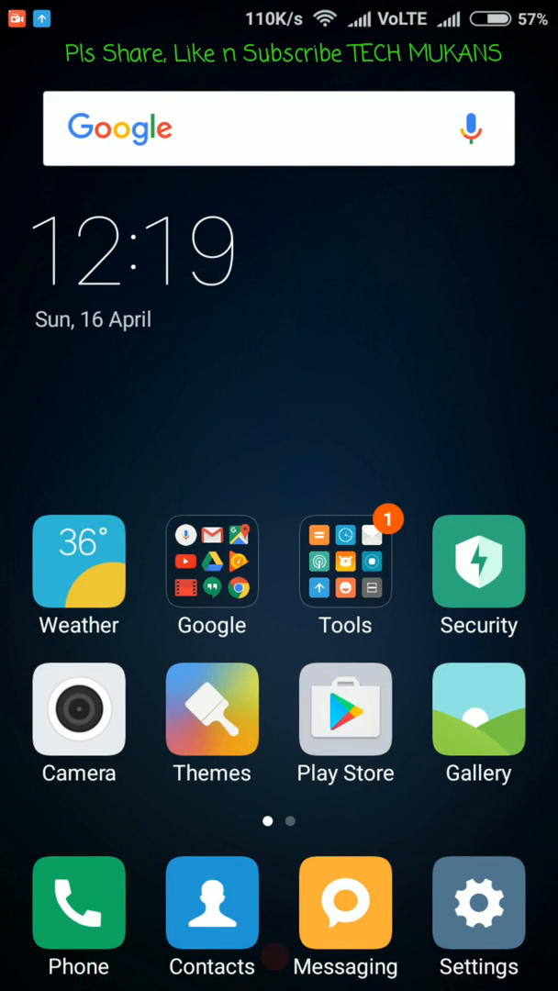
# Step: Open the Google folder's edit options and switch Promoted apps off
pyautogui.click(211, 560)
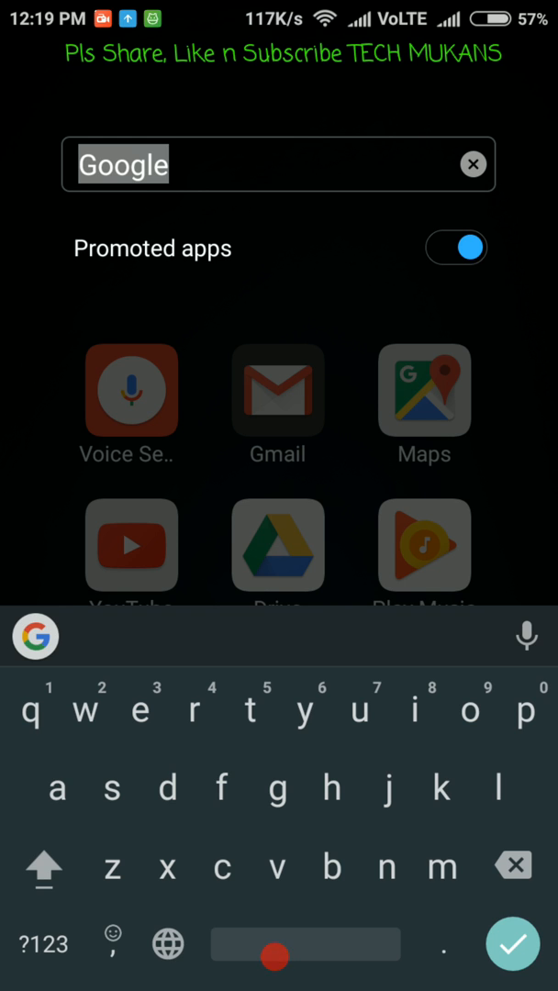
pyautogui.click(455, 248)
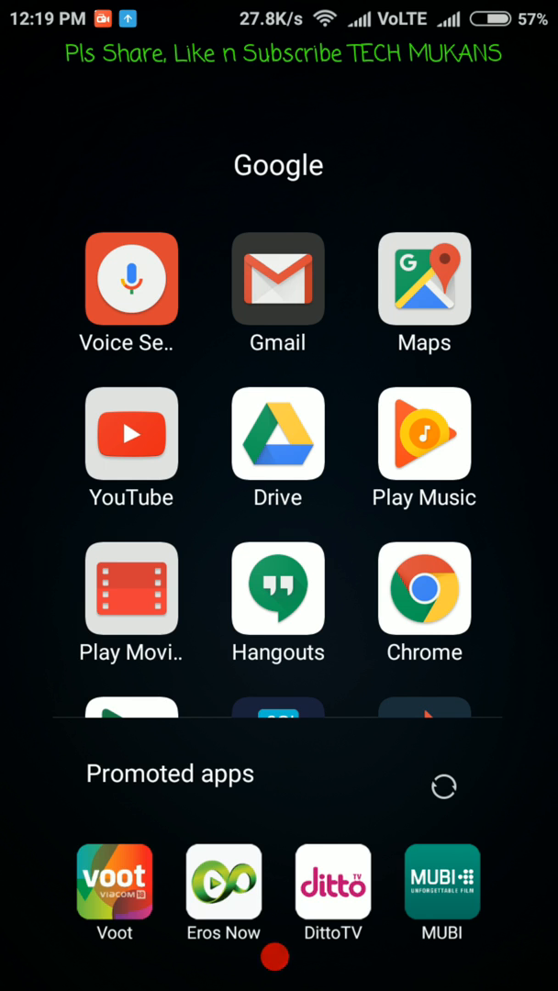
pyautogui.click(276, 165)
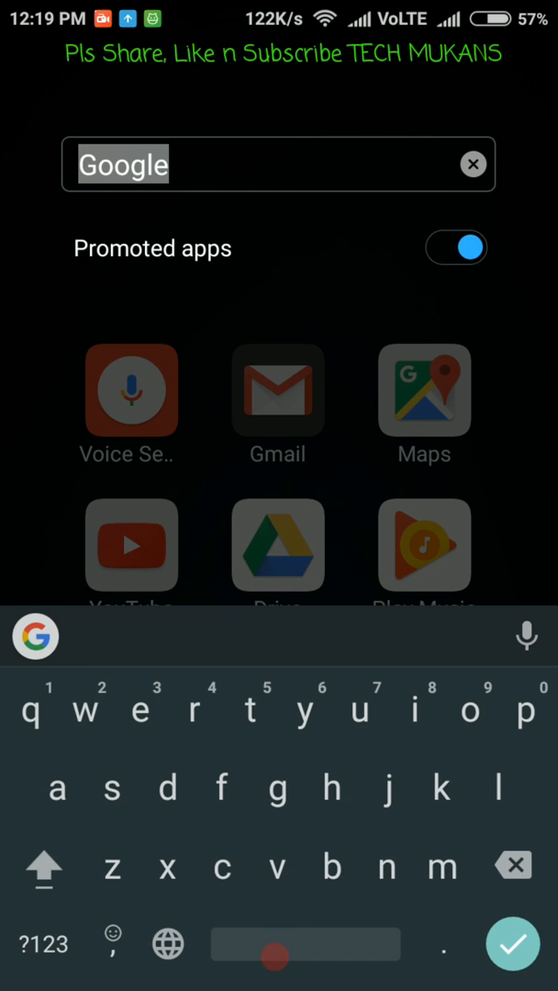
pyautogui.click(456, 248)
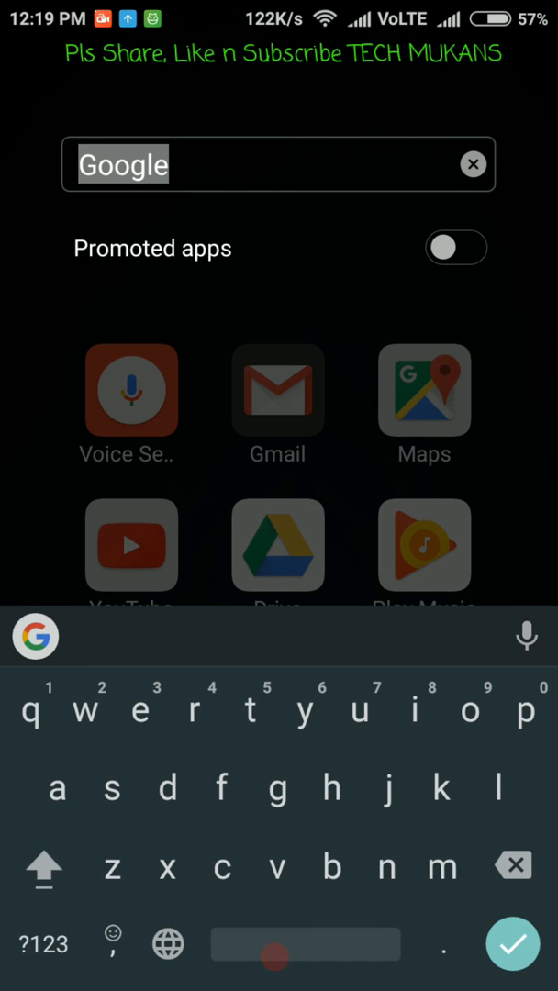